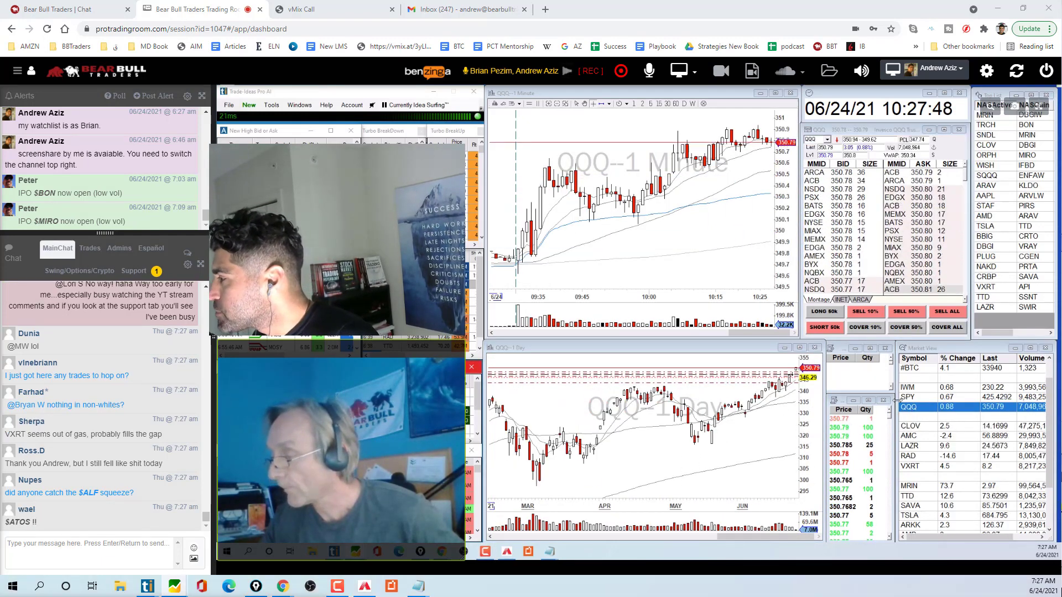
- Load SPY from the watchlist into the 1-minute and daily index chart windows
left_click(908, 397)
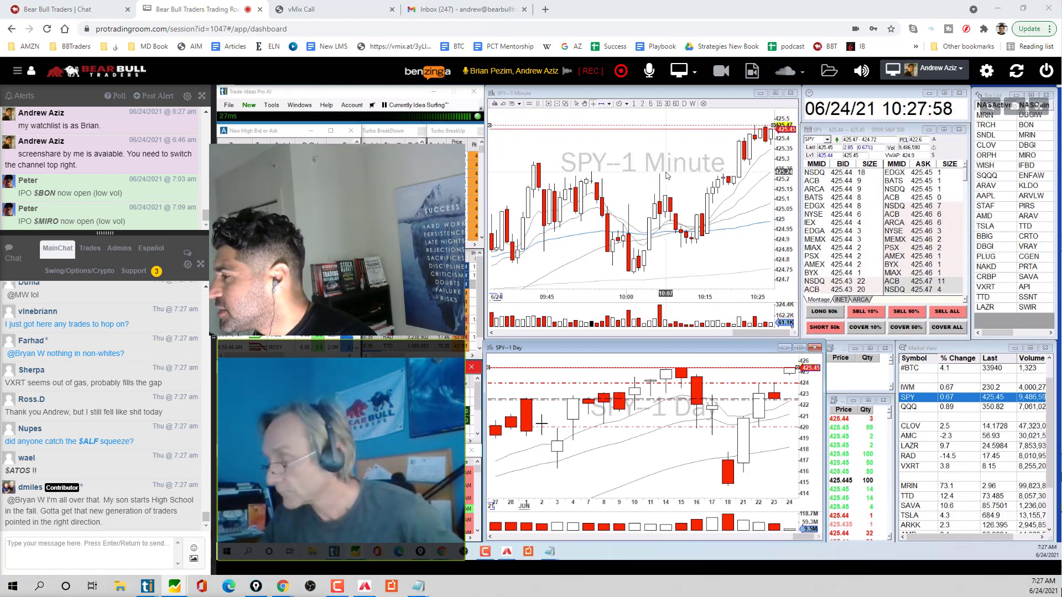
left_click(907, 387)
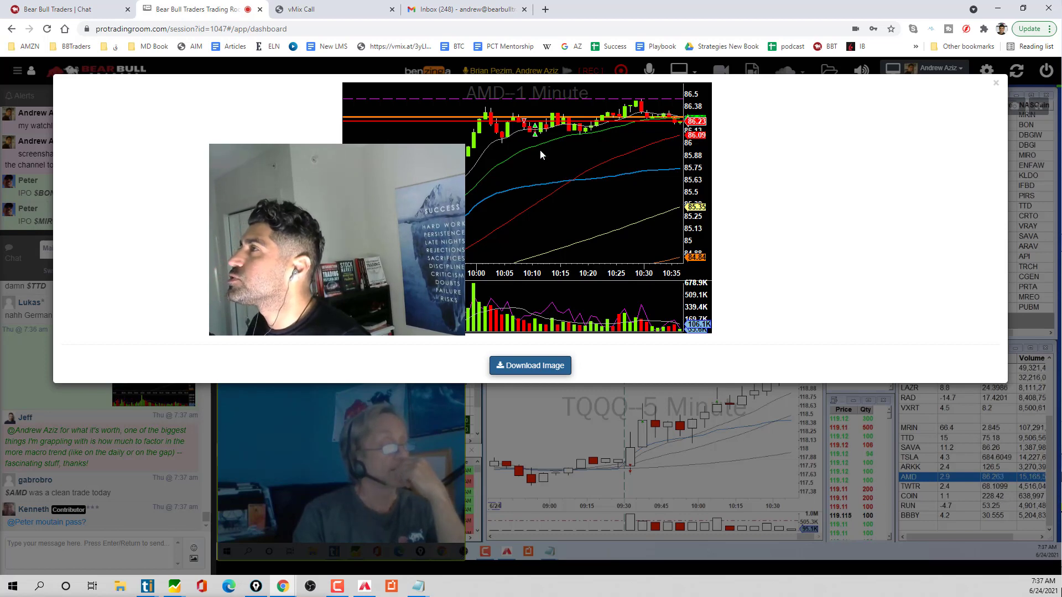
- Enlarge the AMD 1-minute chart screenshot from the chat in the image viewer
left_click(996, 82)
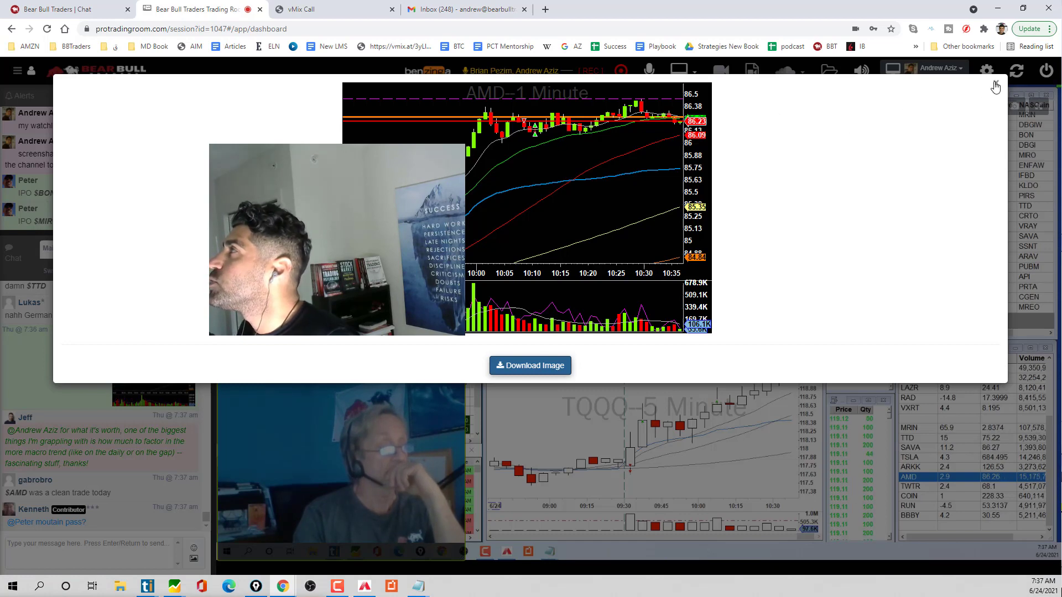
- Close the AMD chart image viewer to show the TQQQ 1- and 5-minute dashboard charts
left_click(996, 86)
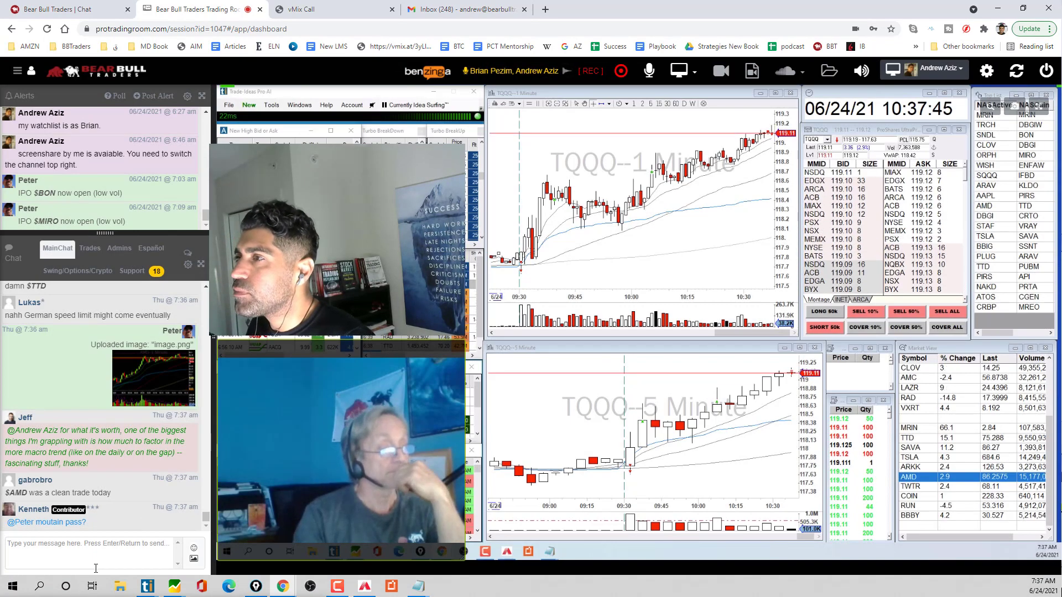